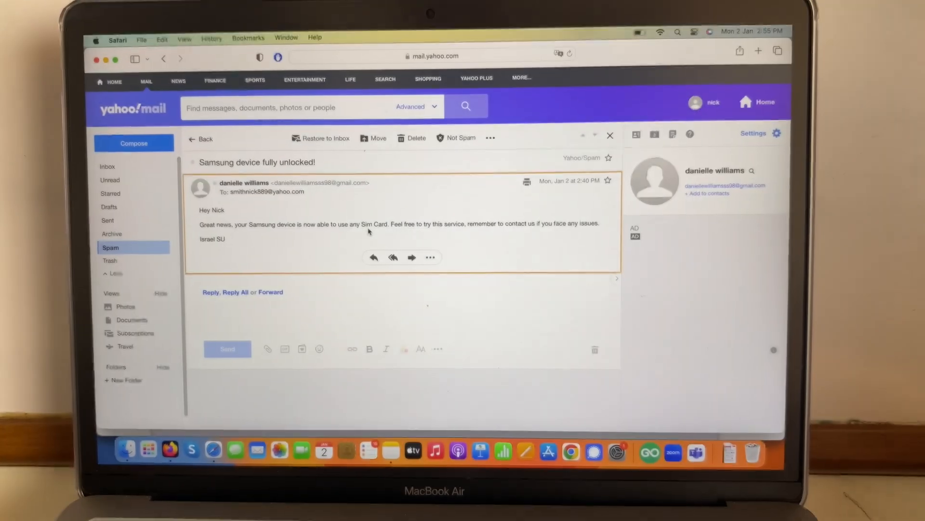
mouse_move(170, 449)
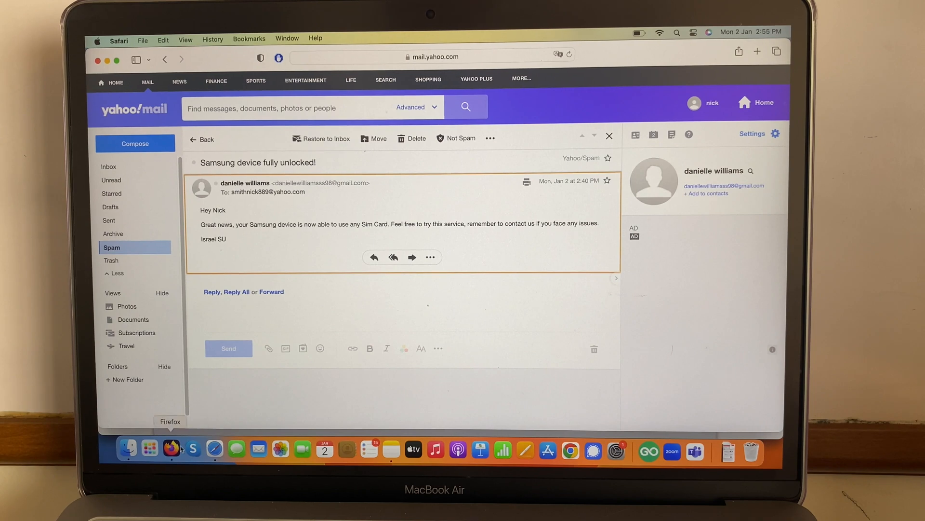
Switch from Safari's Yahoo Mail to the SafeUnlocks.com order-in-progress page in Firefox.
left_click(171, 449)
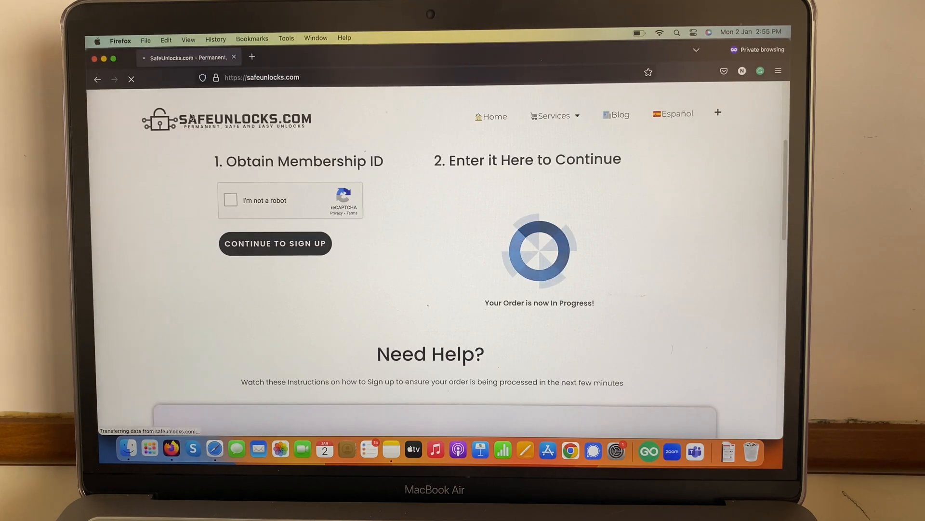